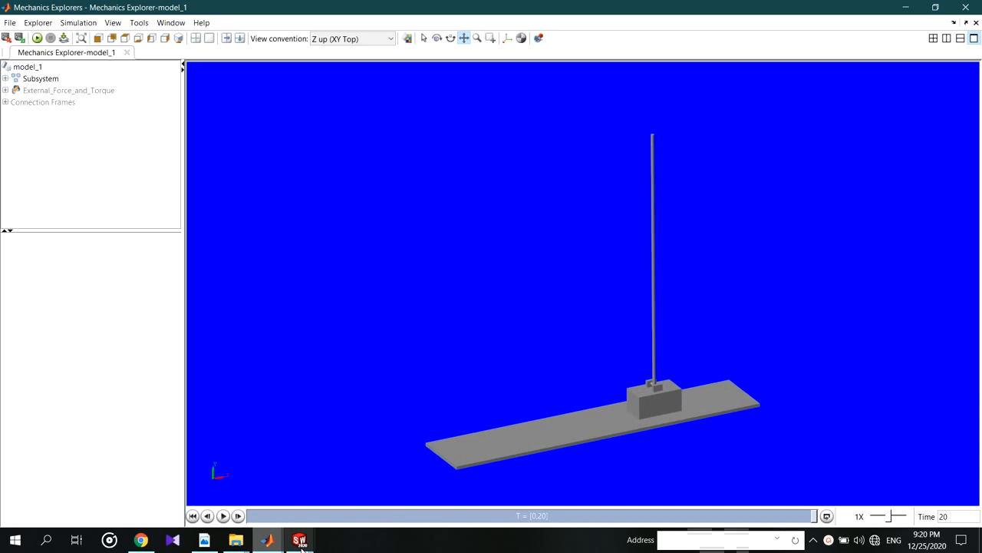
Open the full cart-and-pendulum assembly 'assem final' from the open SolidWorks documents.
left_click(223, 516)
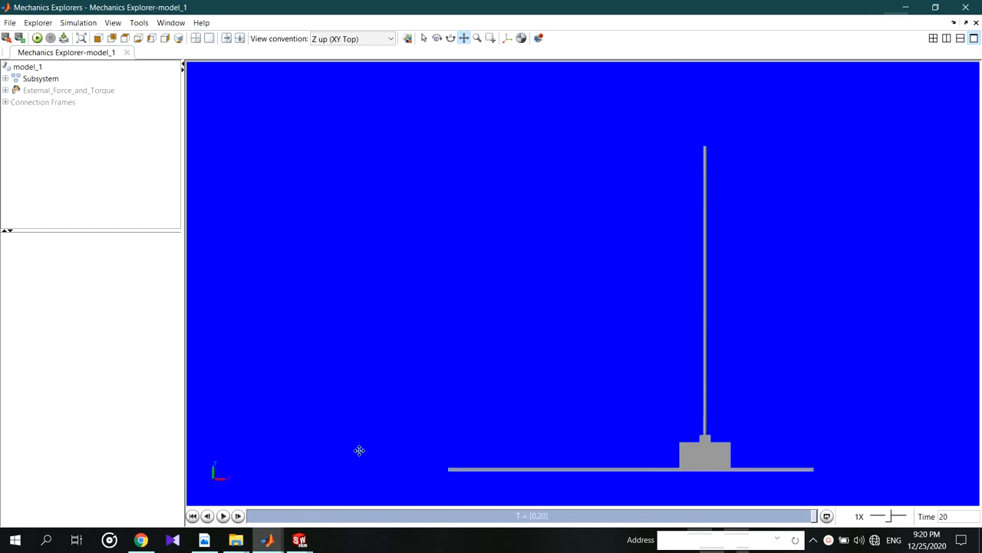
mouse_move(298, 540)
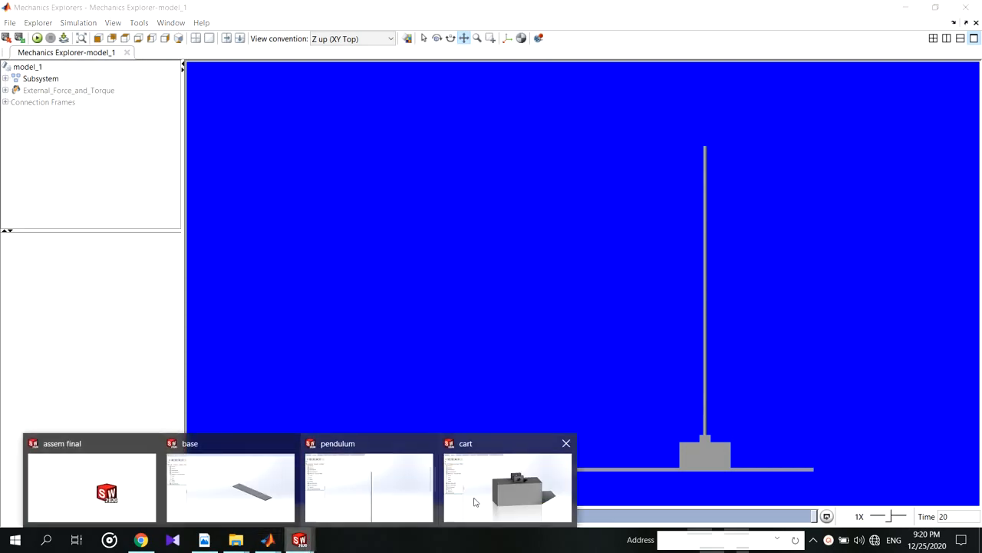
left_click(506, 488)
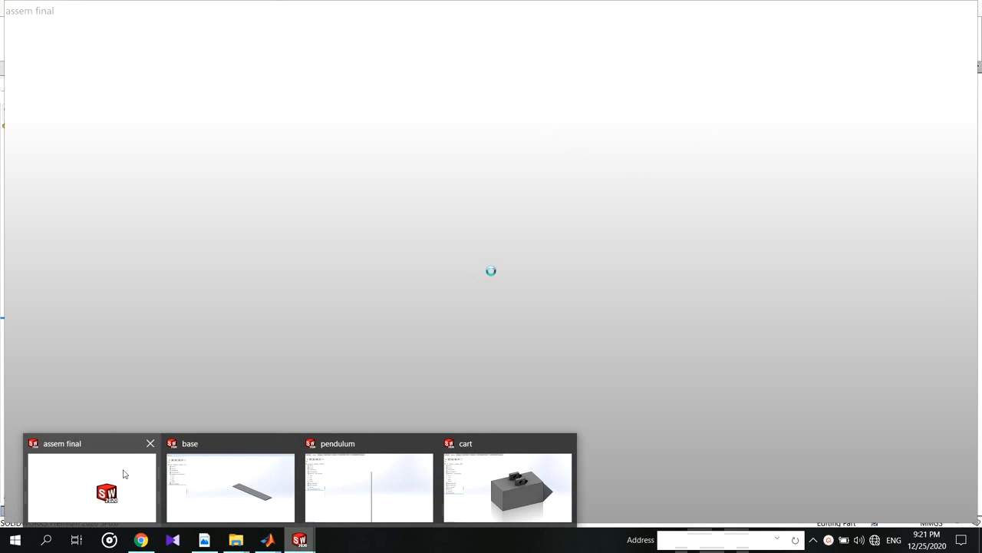
left_click(92, 488)
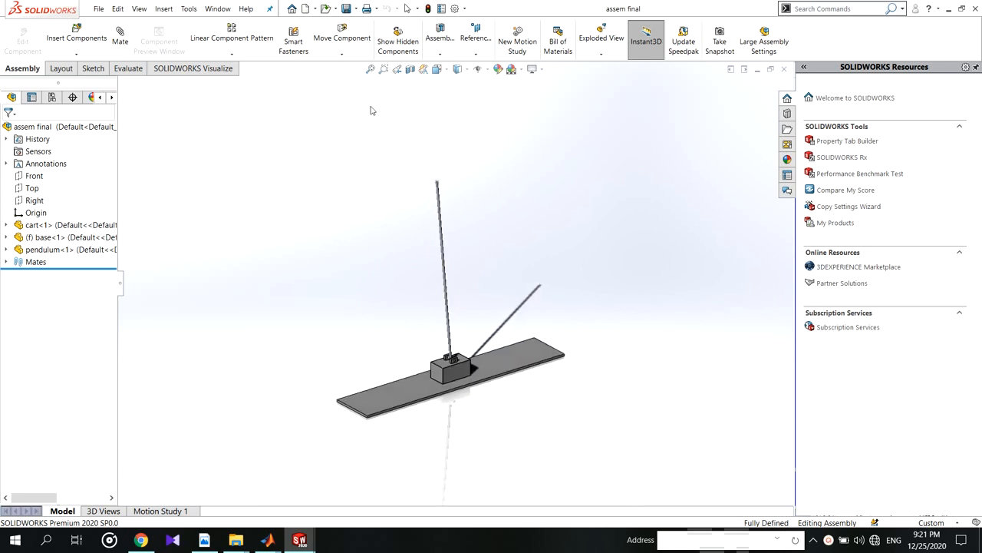
left_click(218, 10)
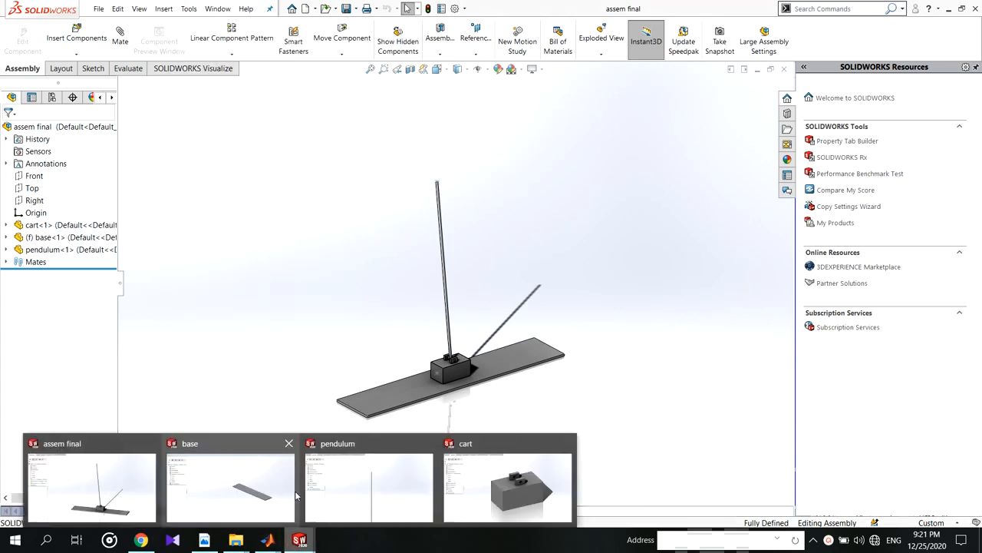
Open the pendulum rod part and then the cart block part.
left_click(369, 488)
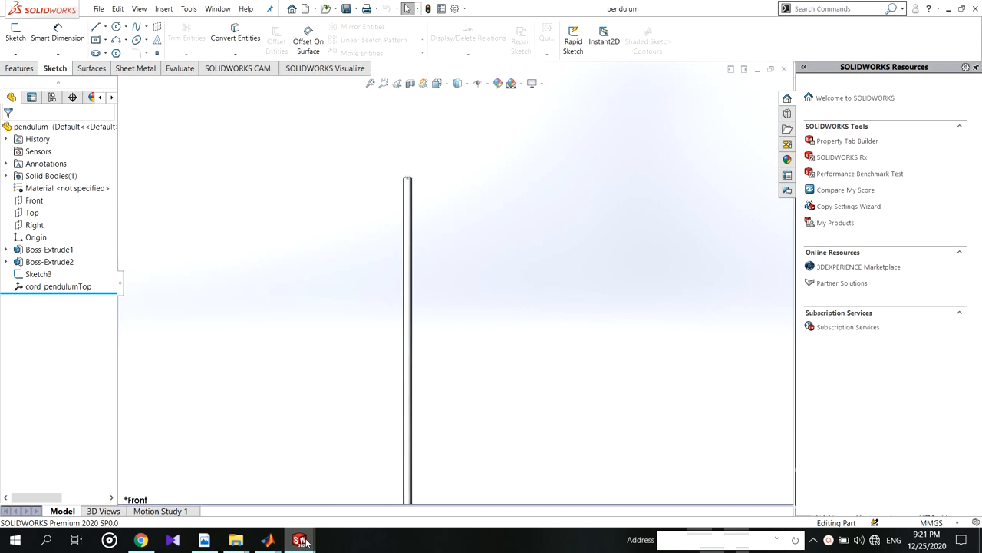
left_click(299, 540)
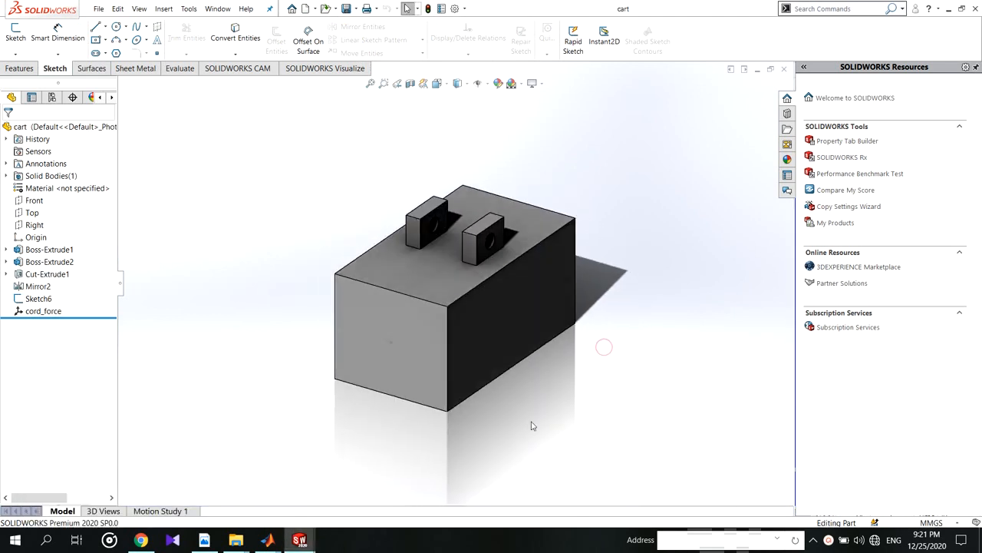
mouse_move(301, 540)
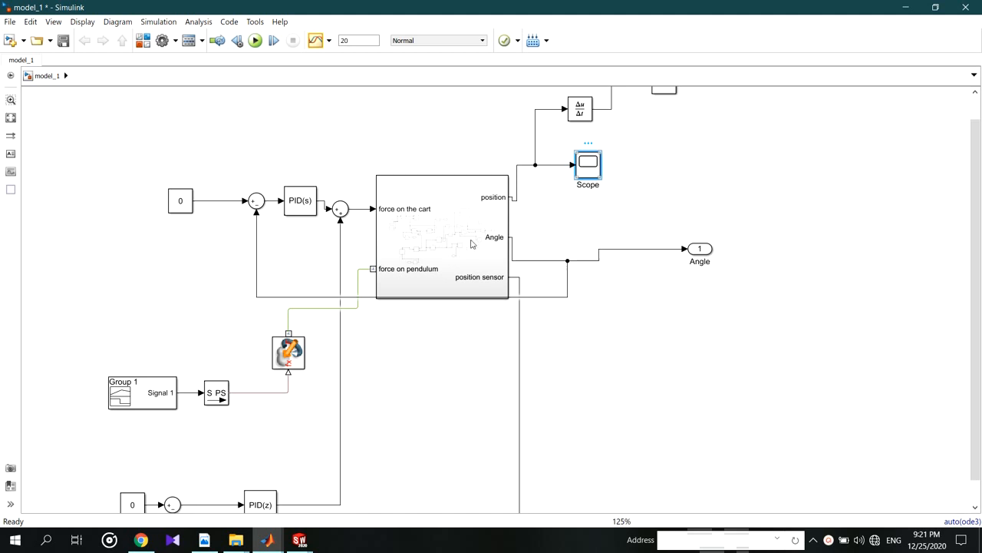
mouse_move(528, 211)
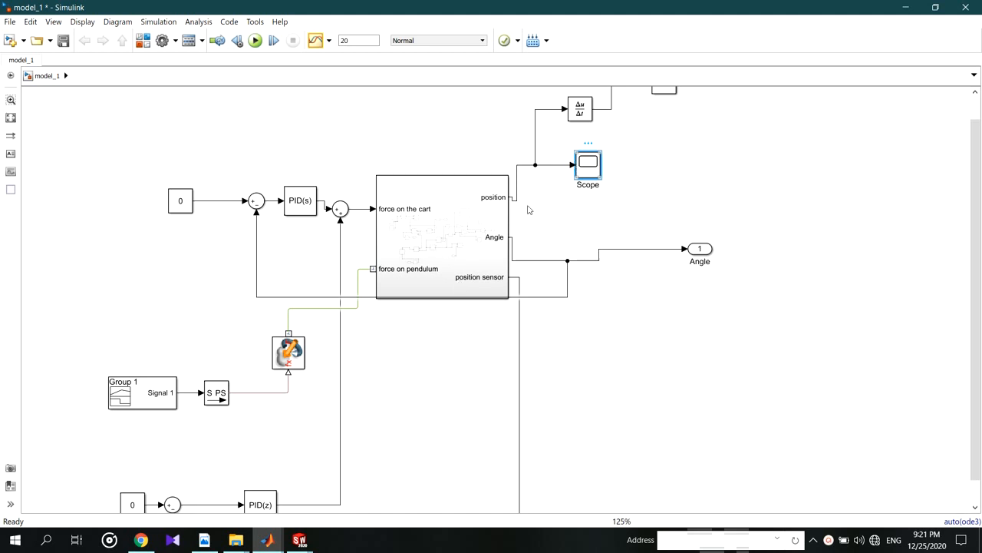
View the Scope response plot of the PID model, then fit the whole block diagram in view.
double_click(588, 163)
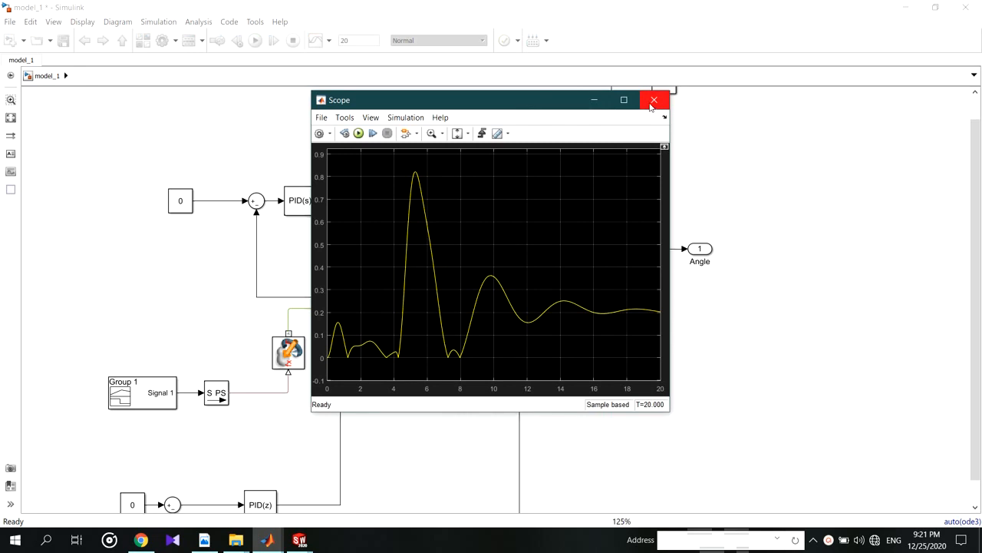
left_click(654, 100)
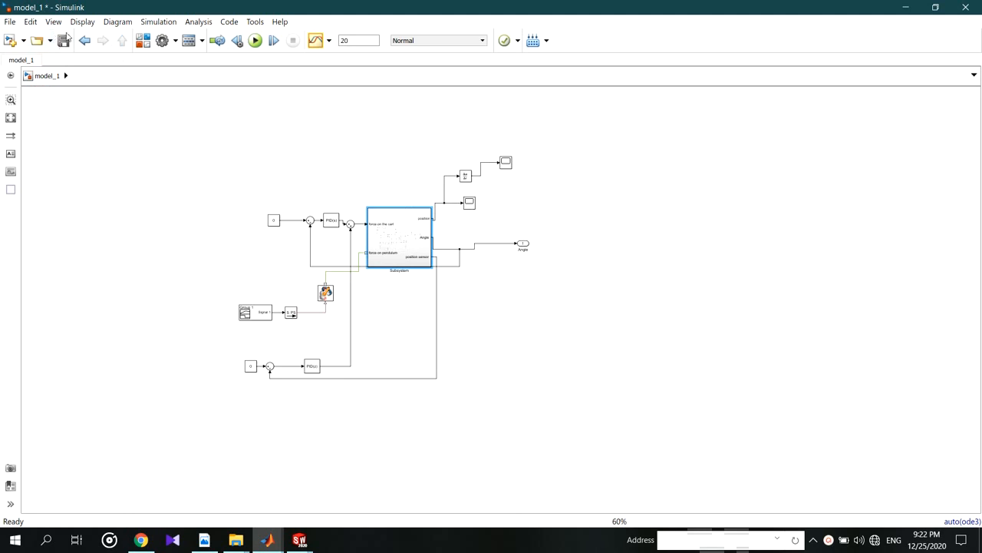
mouse_move(820, 116)
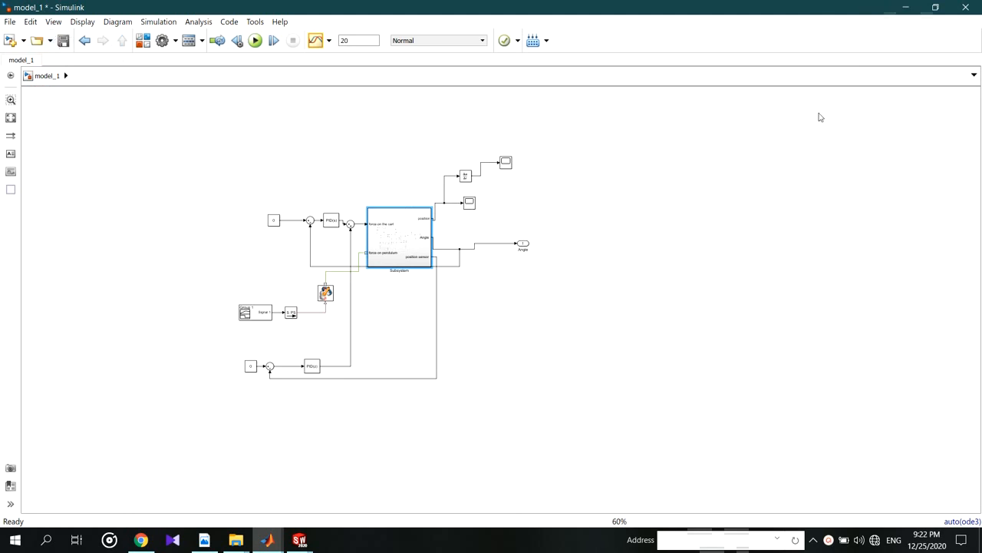
double_click(399, 242)
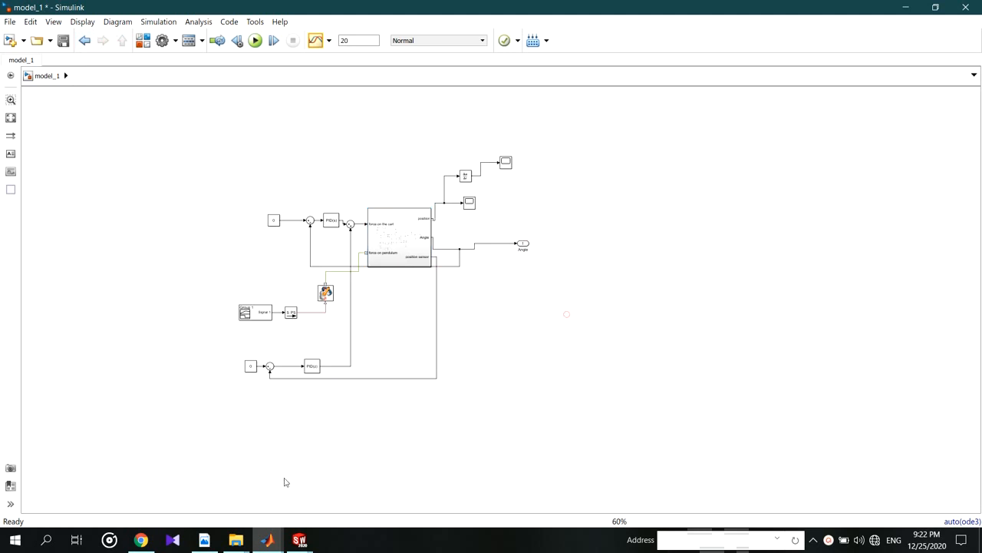
left_click(255, 40)
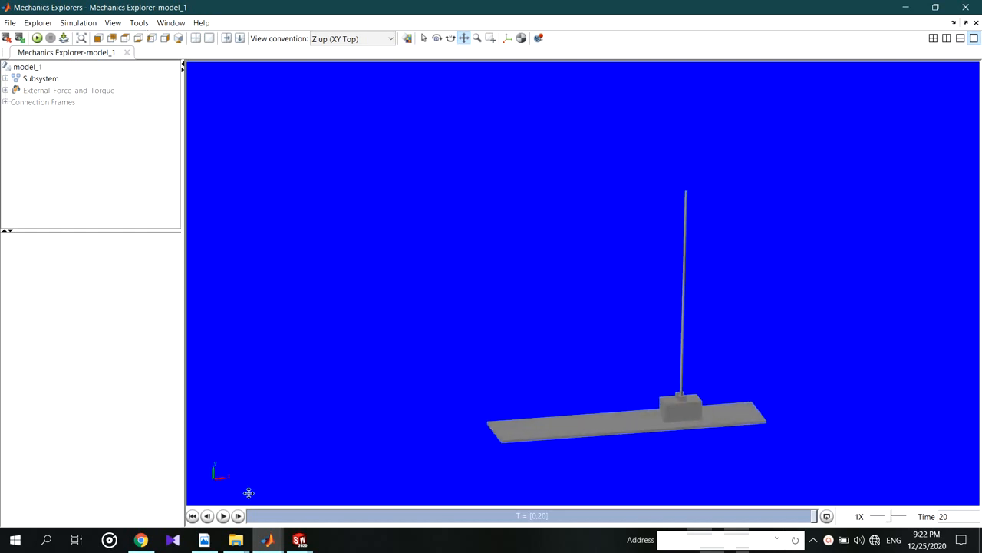
Play the simulation animation so the cart moves along the track past one second.
left_click(223, 515)
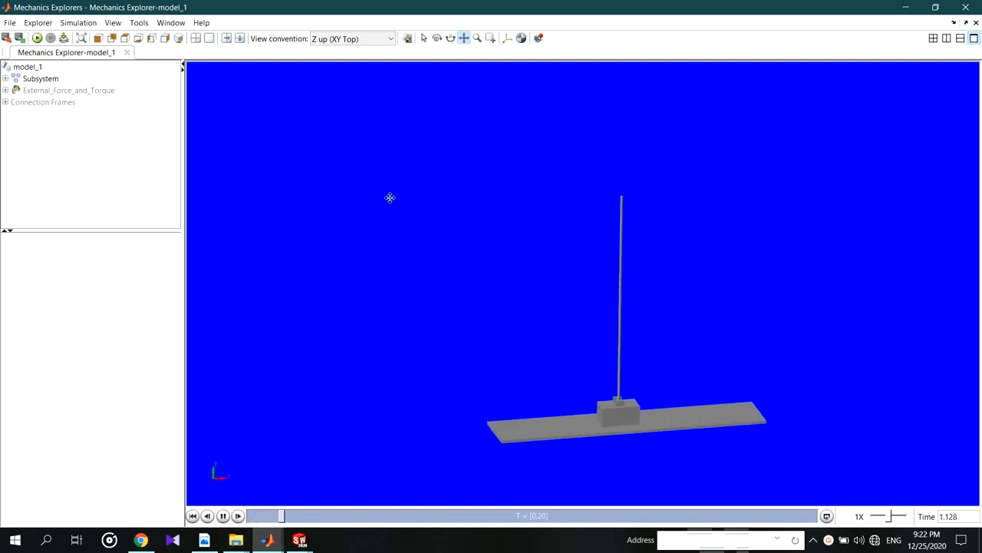